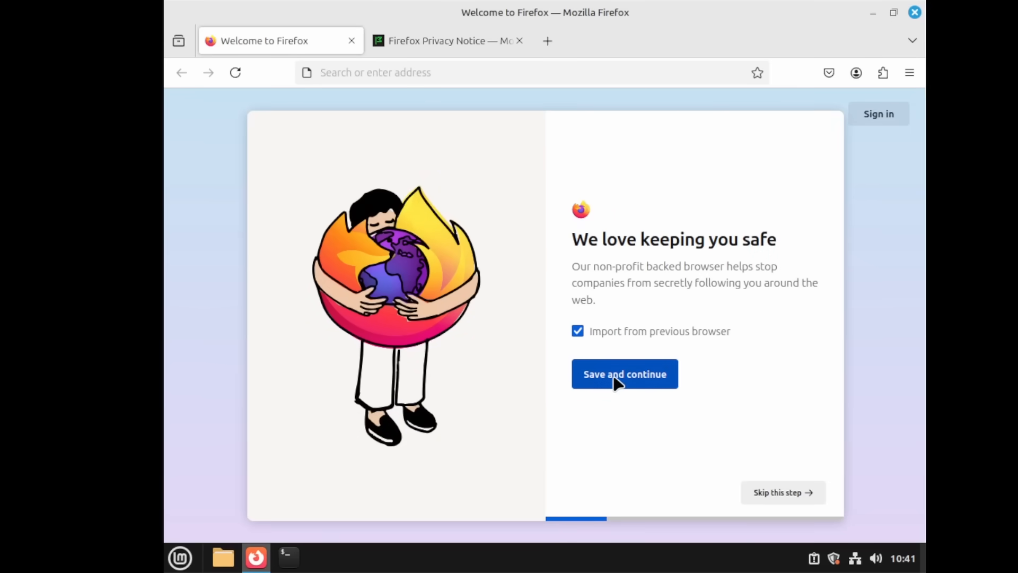
Step: Turn off 'Import from previous browser', skip device sync and extensions, and start browsing
left_click(578, 331)
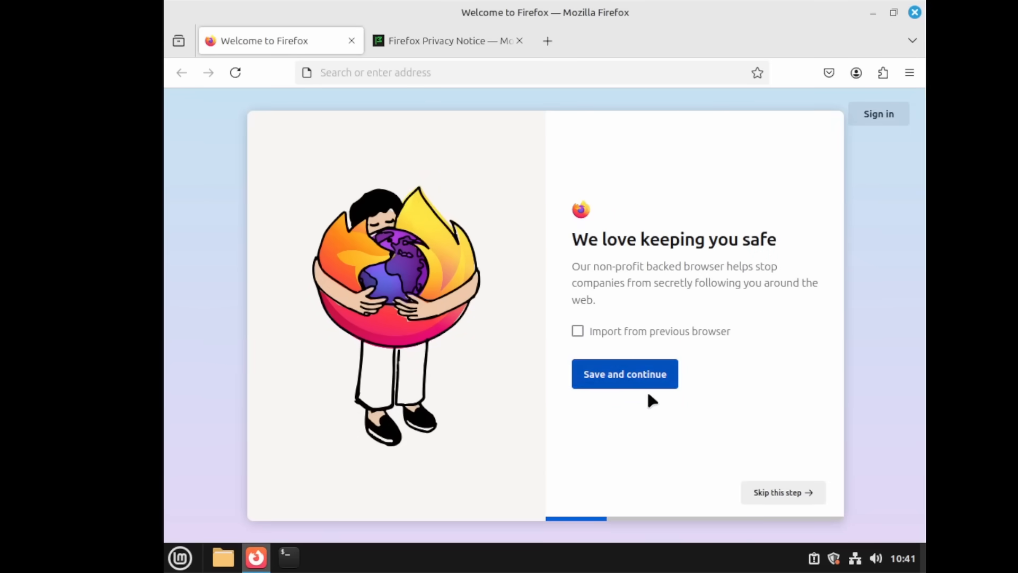
left_click(626, 374)
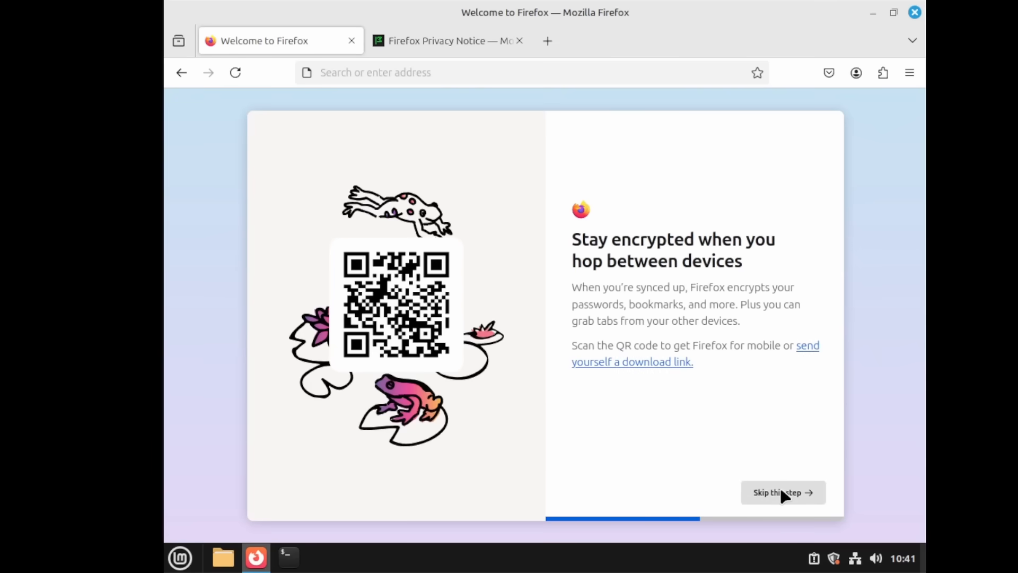
left_click(783, 492)
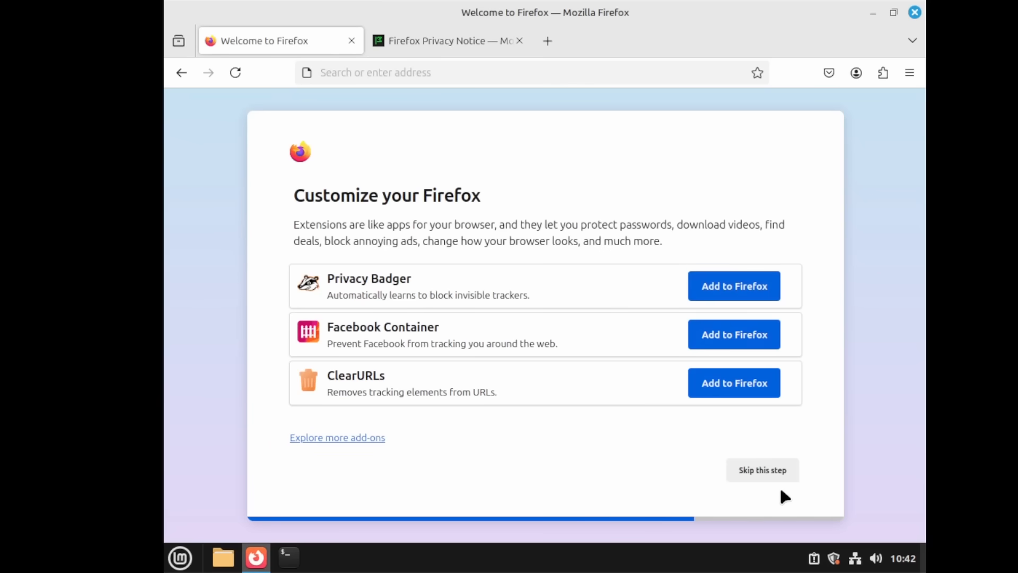
left_click(762, 470)
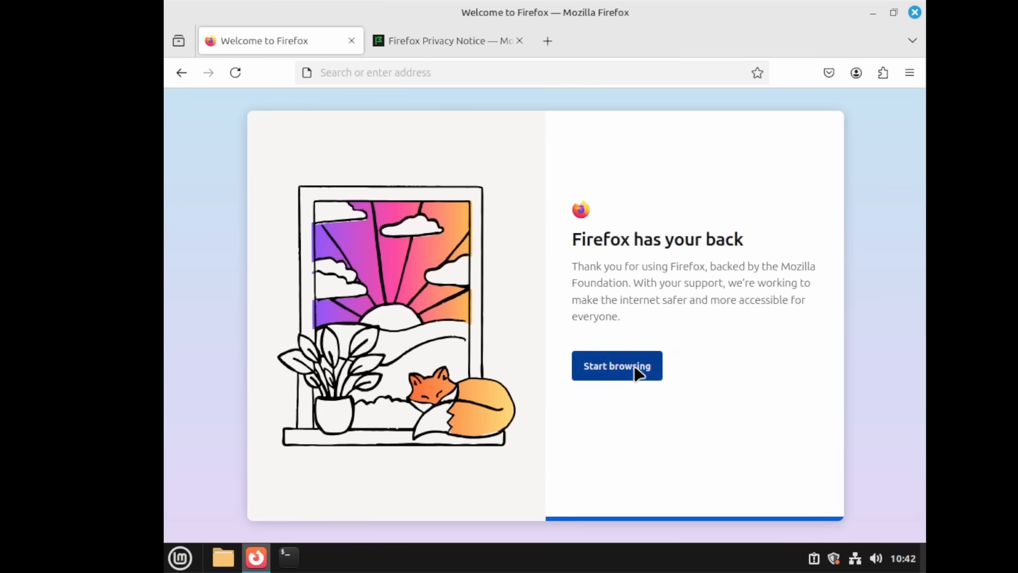
left_click(617, 365)
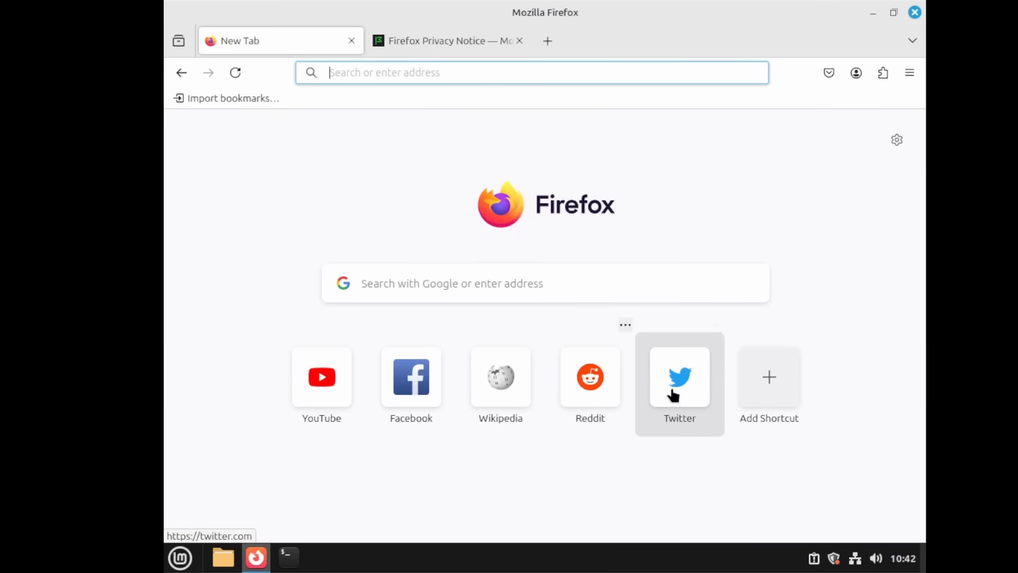
Step: Search for 'gary explains' in Firefox's new tab
type("gary explains")
type("tho")
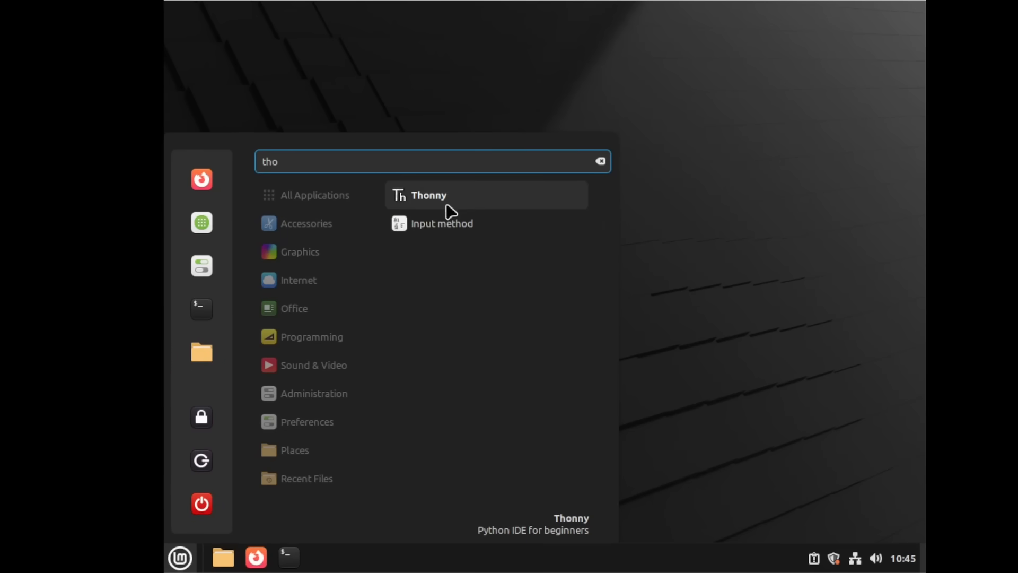
Step: Launch Thonny from the search results and accept its default first-run settings
left_click(428, 195)
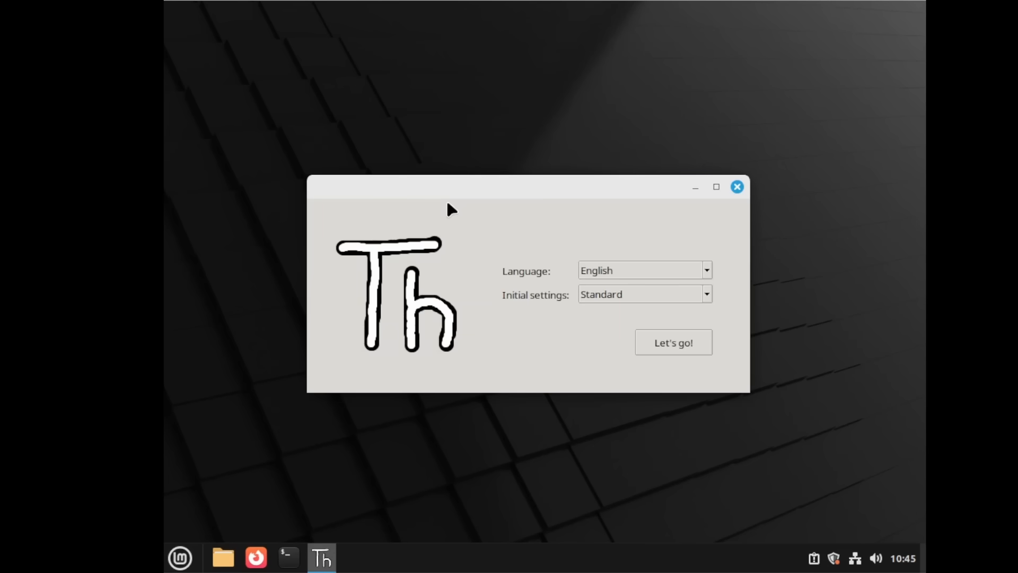
left_click(673, 341)
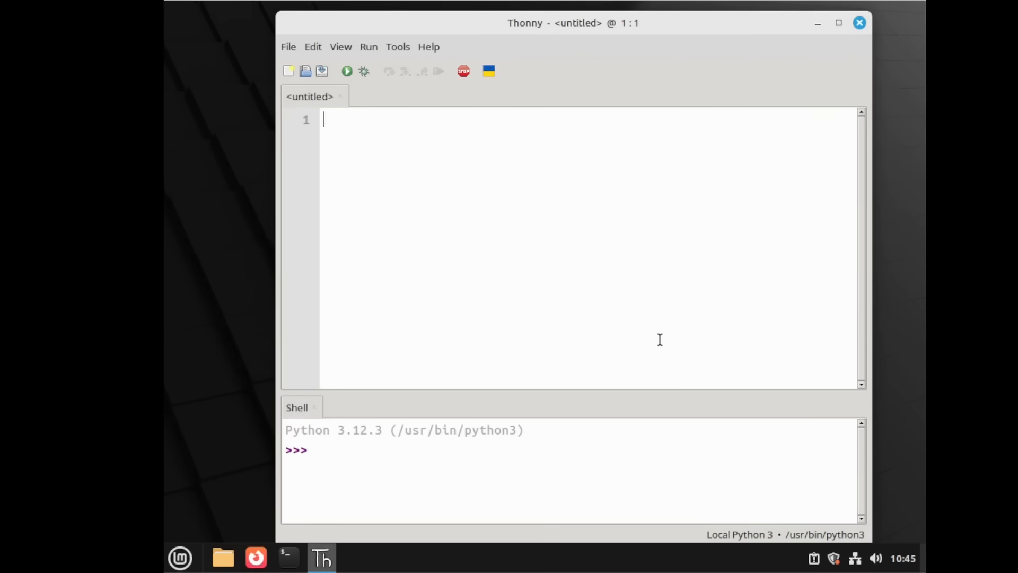
Step: Write print("Hello, World!") on line 1 of the untitled Thonny file
type("p")
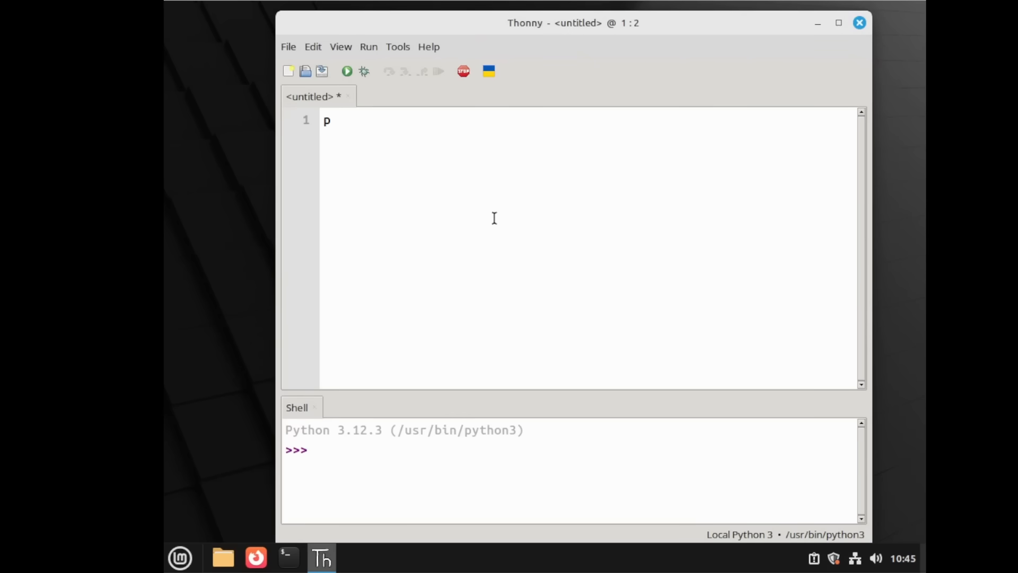
type("rint(\"He")
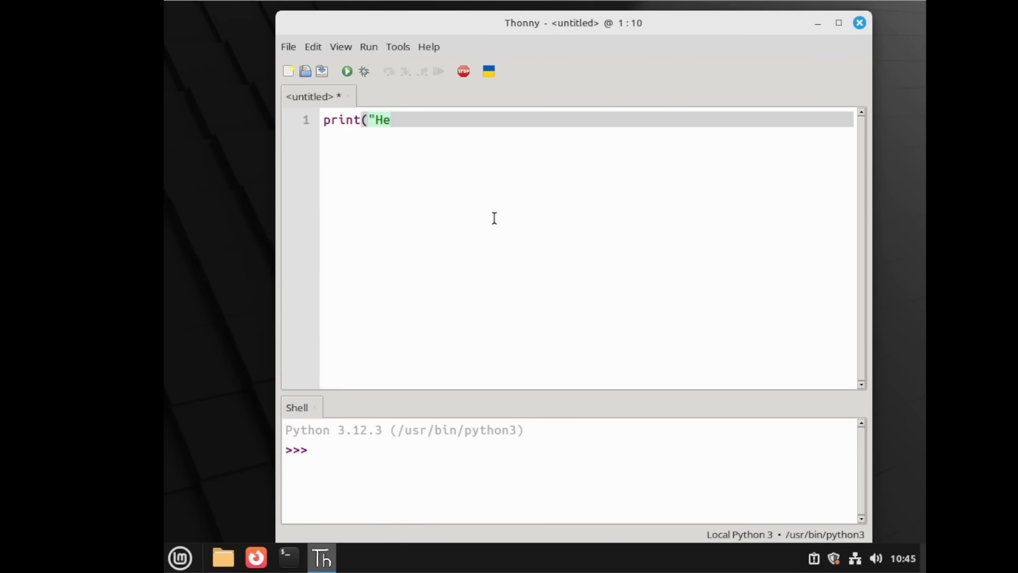
type("llo, Worl")
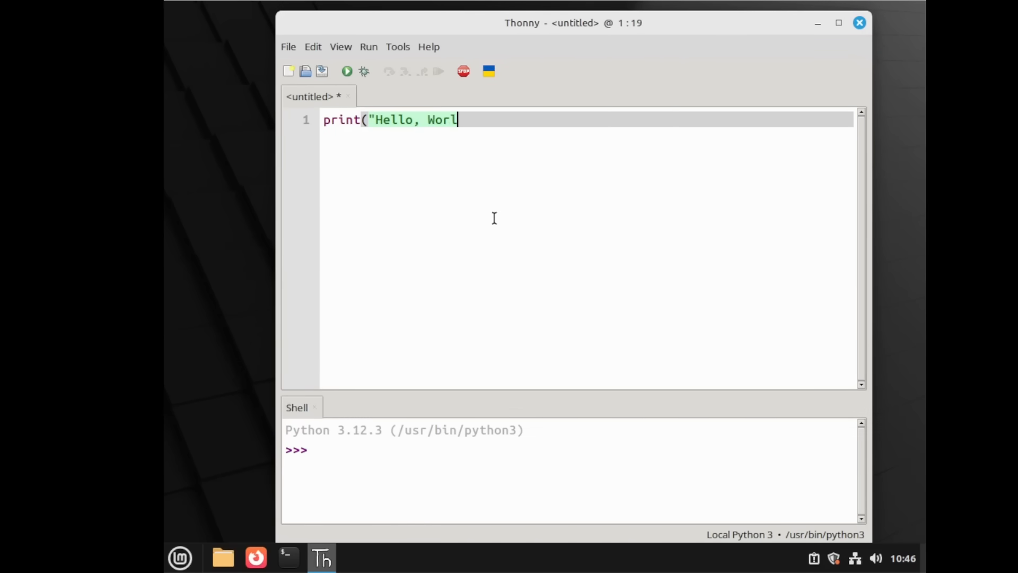
type("d!\")")
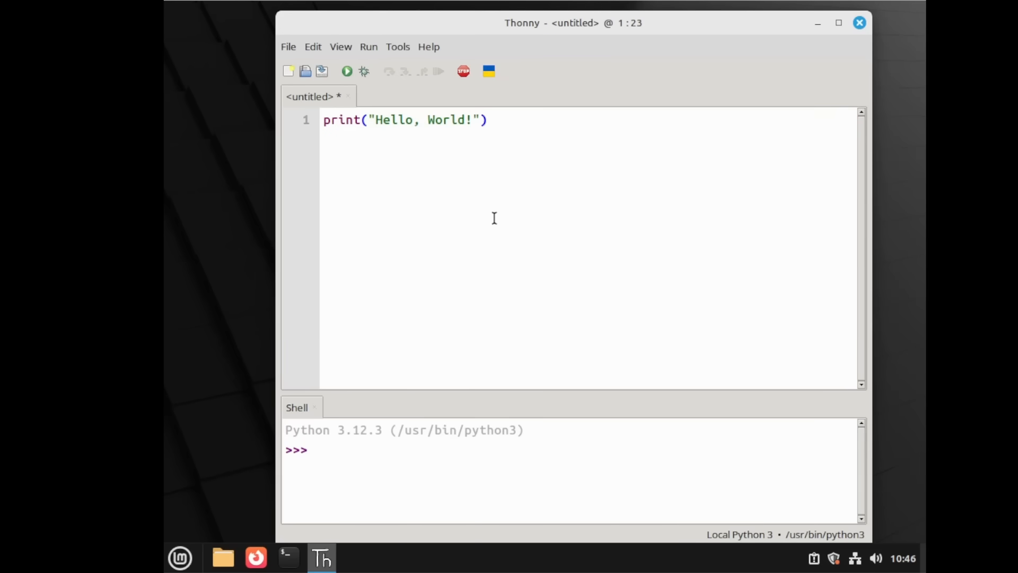
left_click(347, 71)
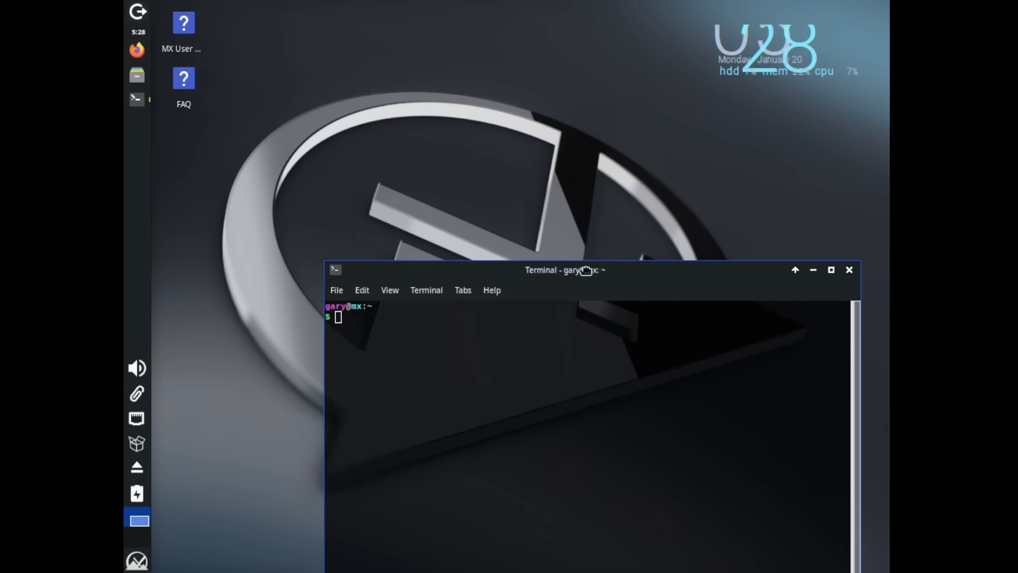
Step: Move the terminal window higher and run htop in it
left_click_drag(563, 269, 461, 114)
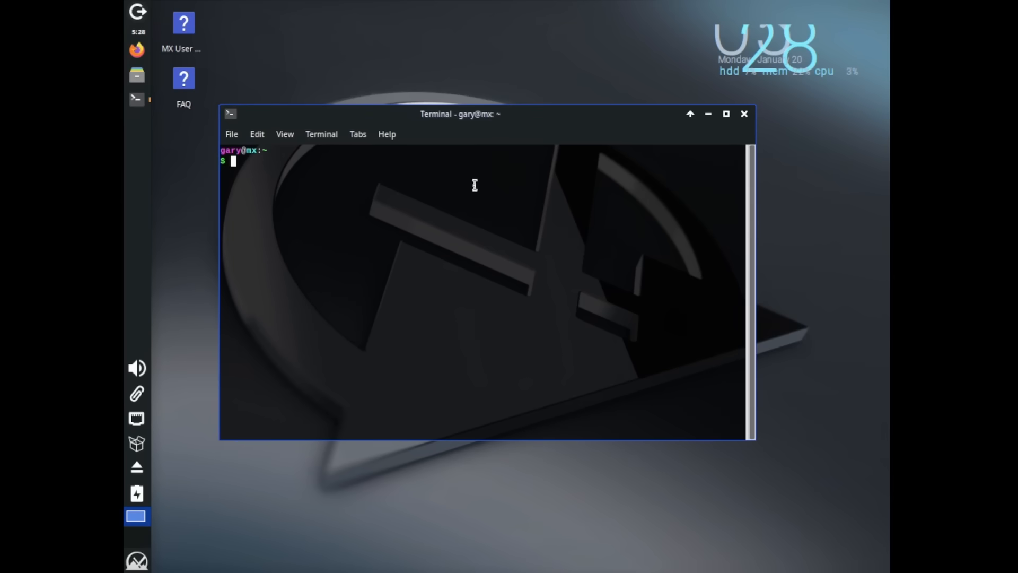
type("htop")
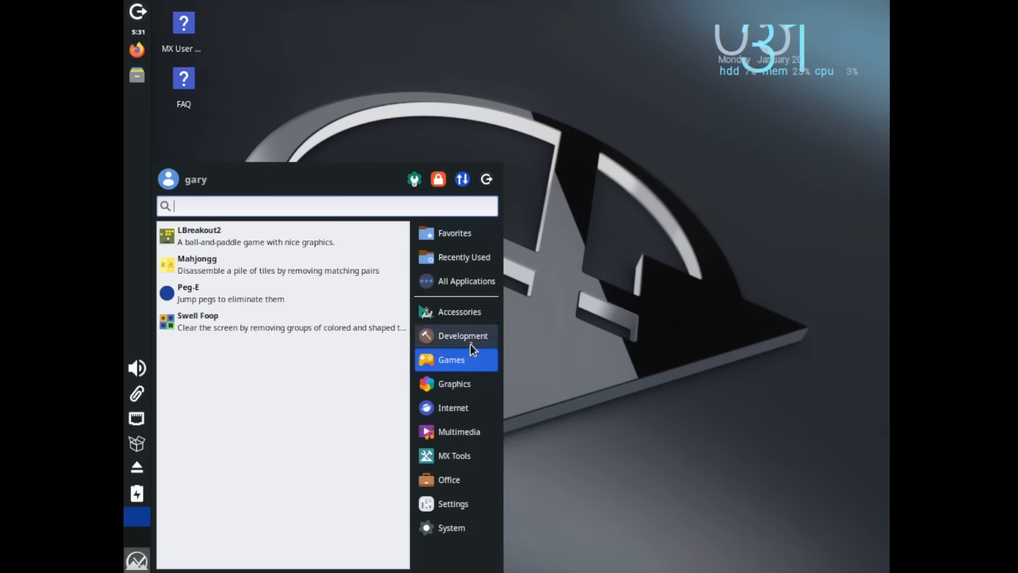
Step: Launch Thonny from the MX Development menu and accept its default language and settings
left_click(462, 335)
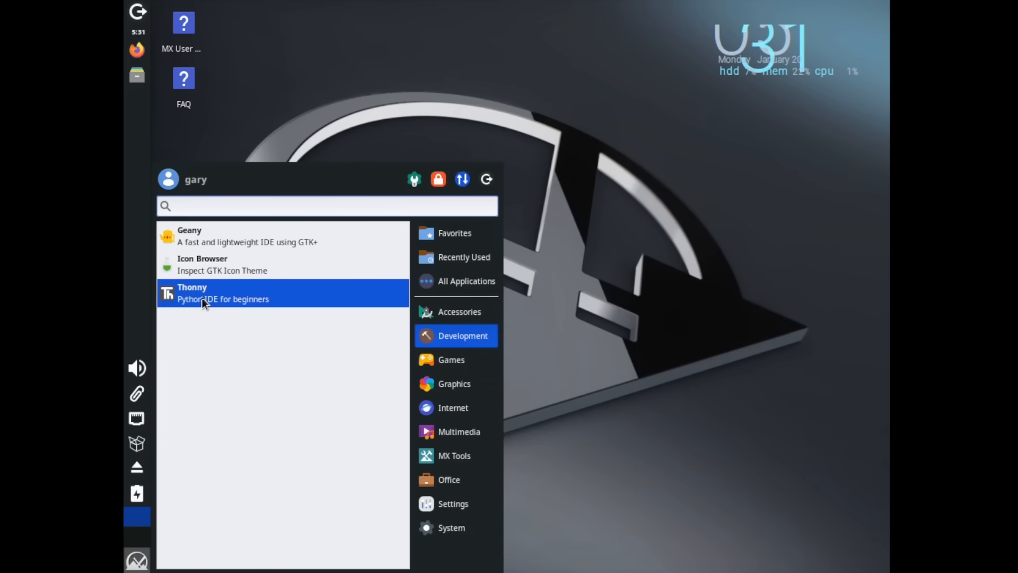
left_click(212, 293)
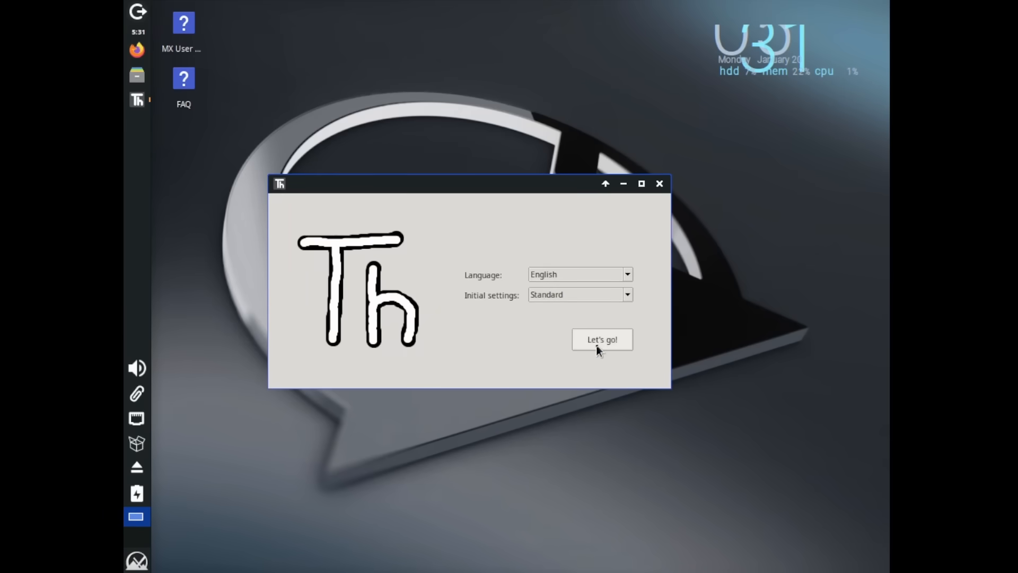
left_click(602, 339)
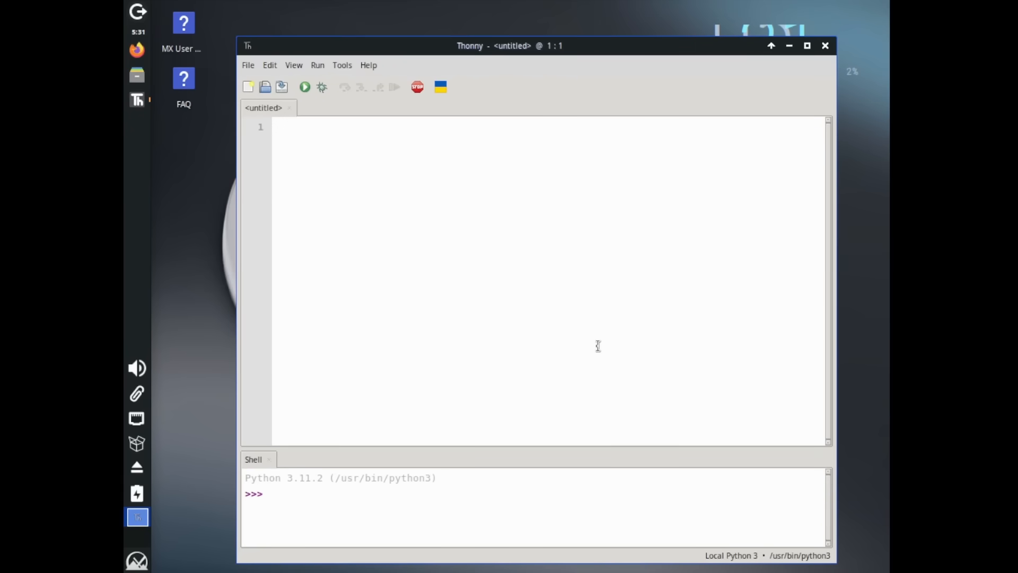
Step: Write print("Hello, World!") on line 1 of the untitled Thonny editor
type("print(")
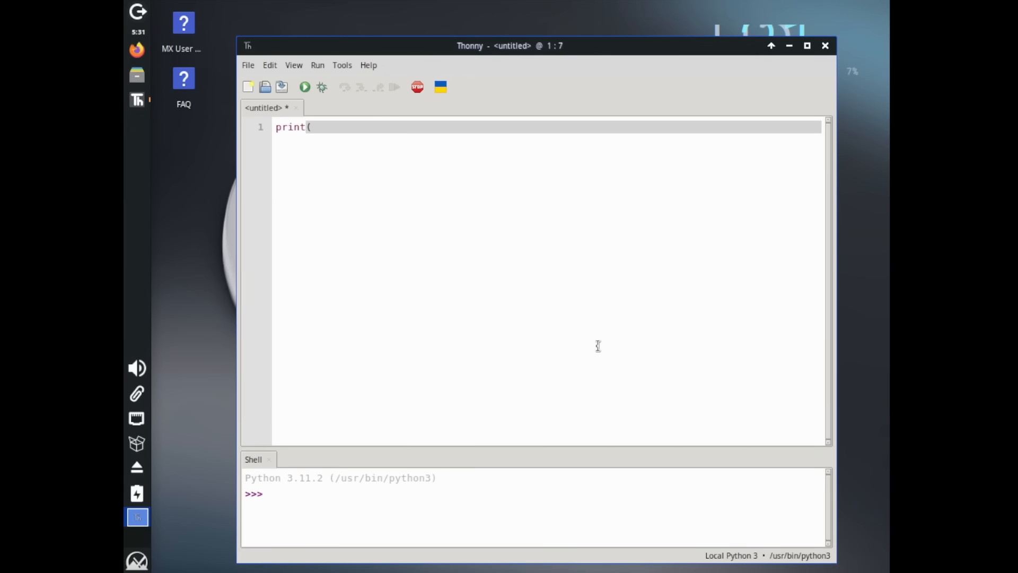
type("\"Hellow,")
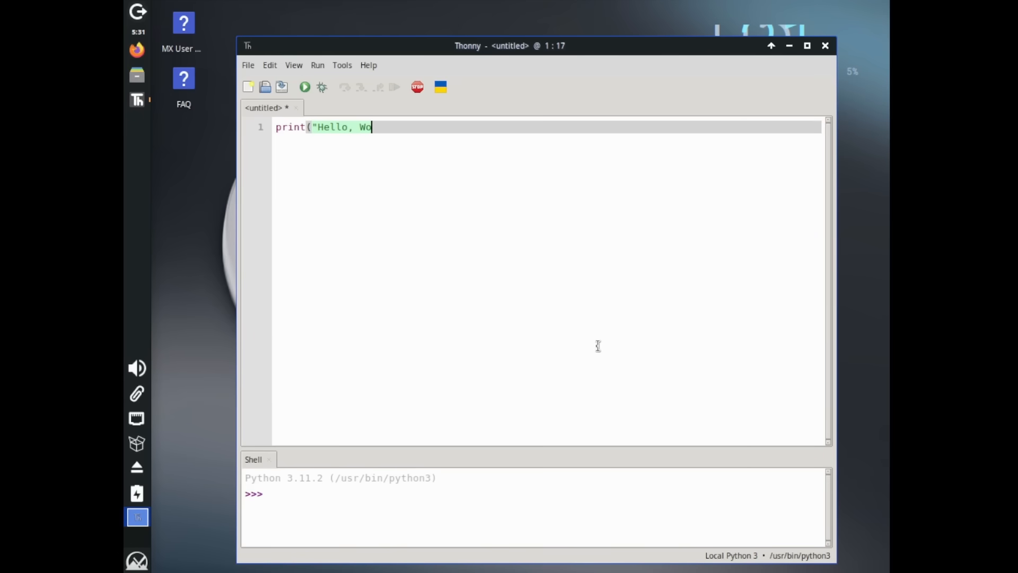
type("rld!\"")
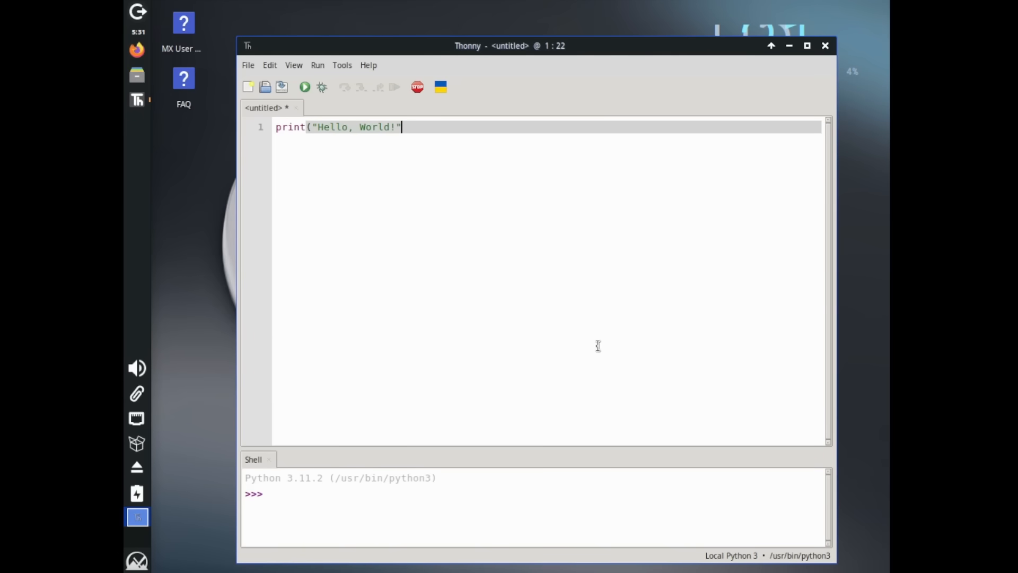
type(")")
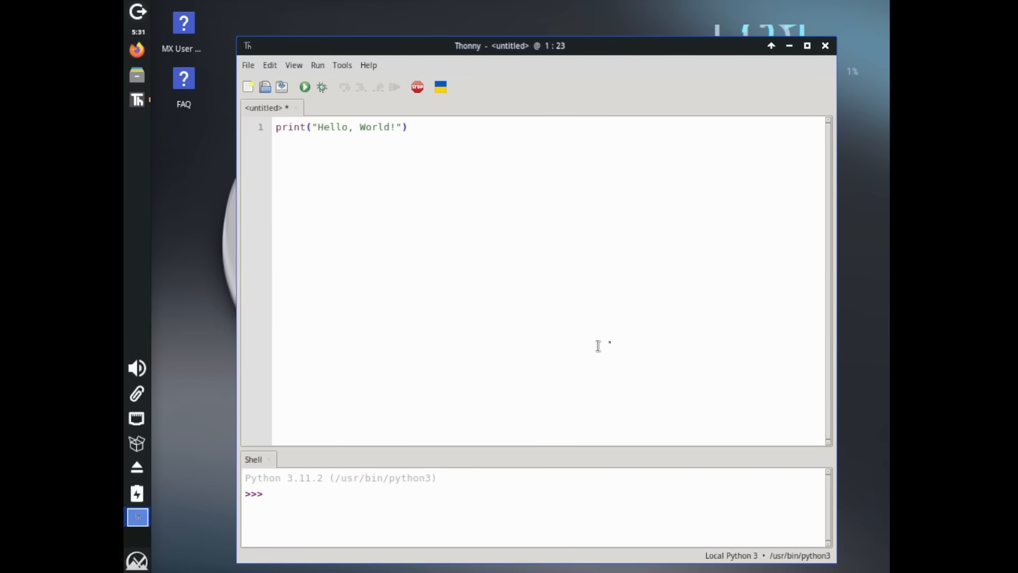
left_click(304, 87)
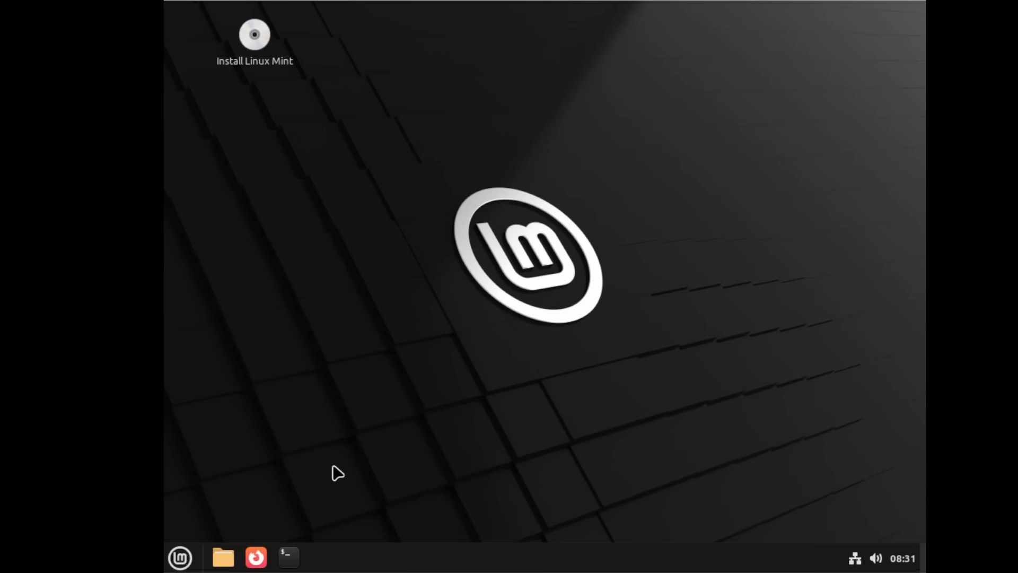
left_click(180, 558)
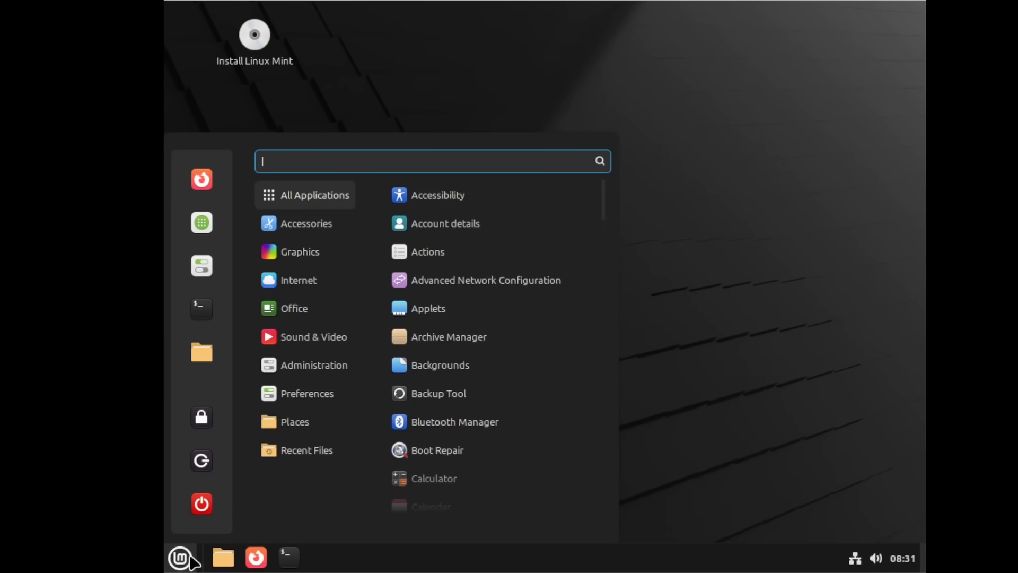
mouse_move(297, 408)
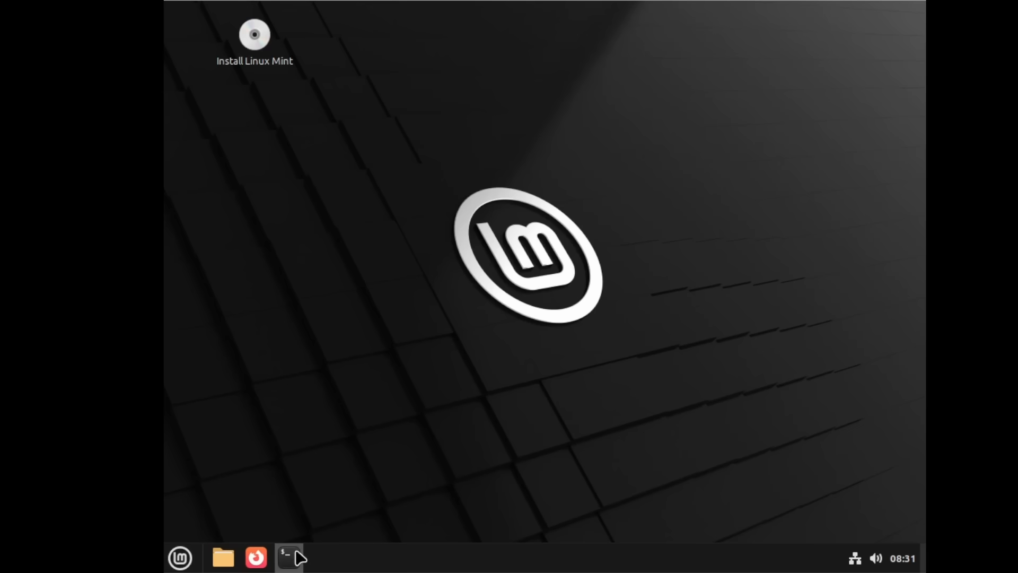
left_click(287, 557)
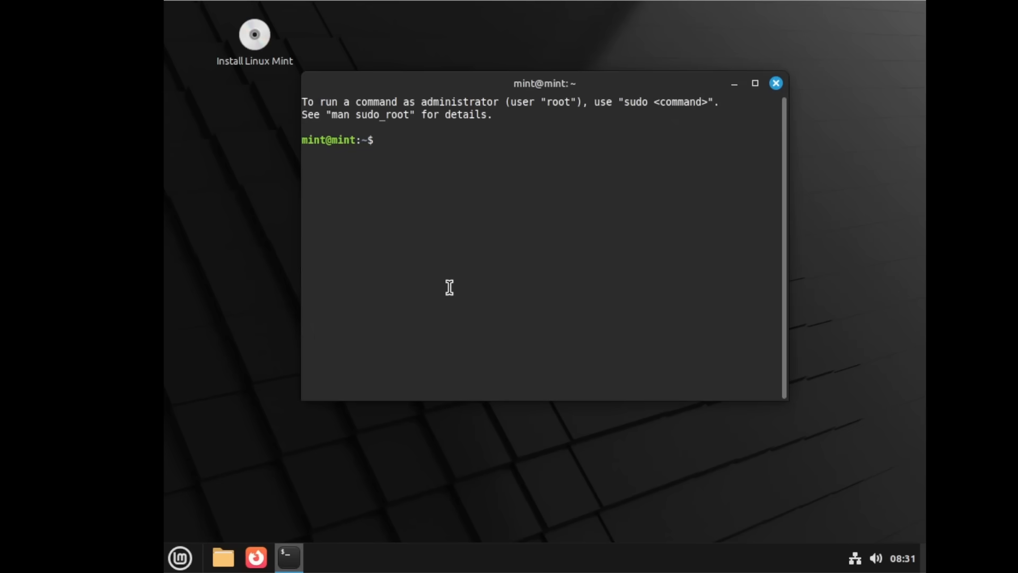
type("less /et")
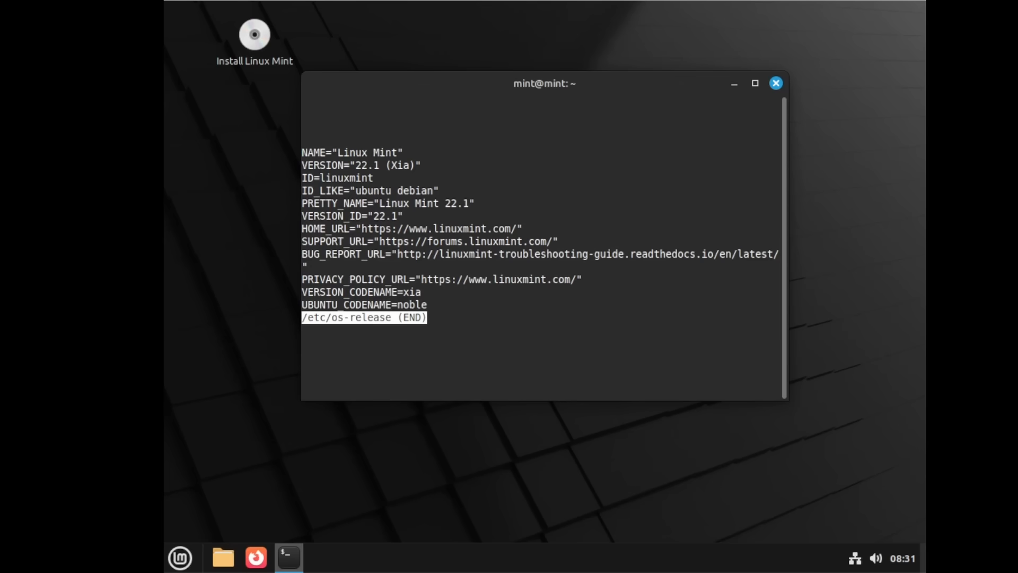
key("q")
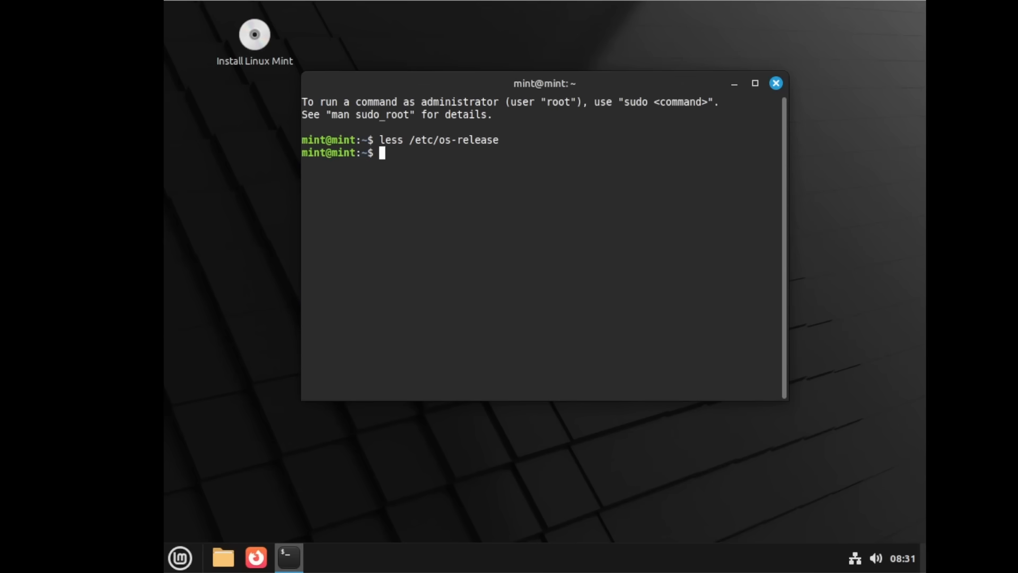
left_click(775, 83)
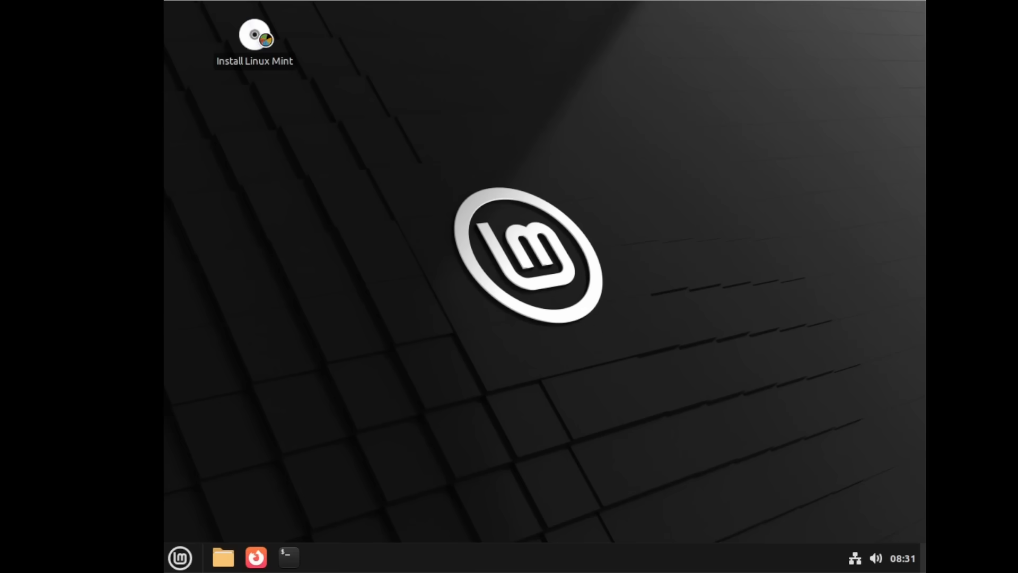
Step: Launch Install Linux Mint and accept English language and English (US) keyboard layout
double_click(256, 34)
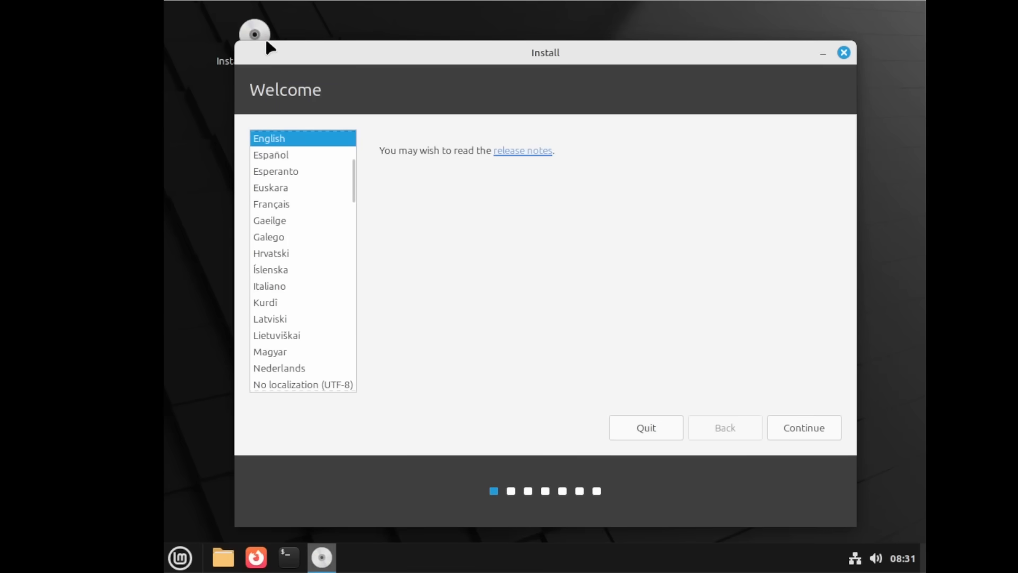
mouse_move(331, 13)
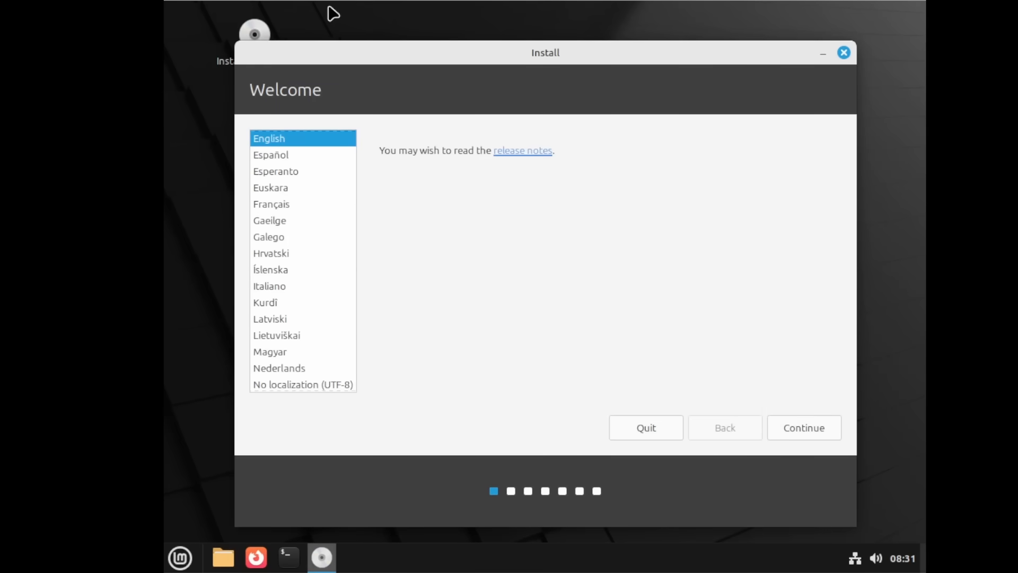
mouse_move(797, 441)
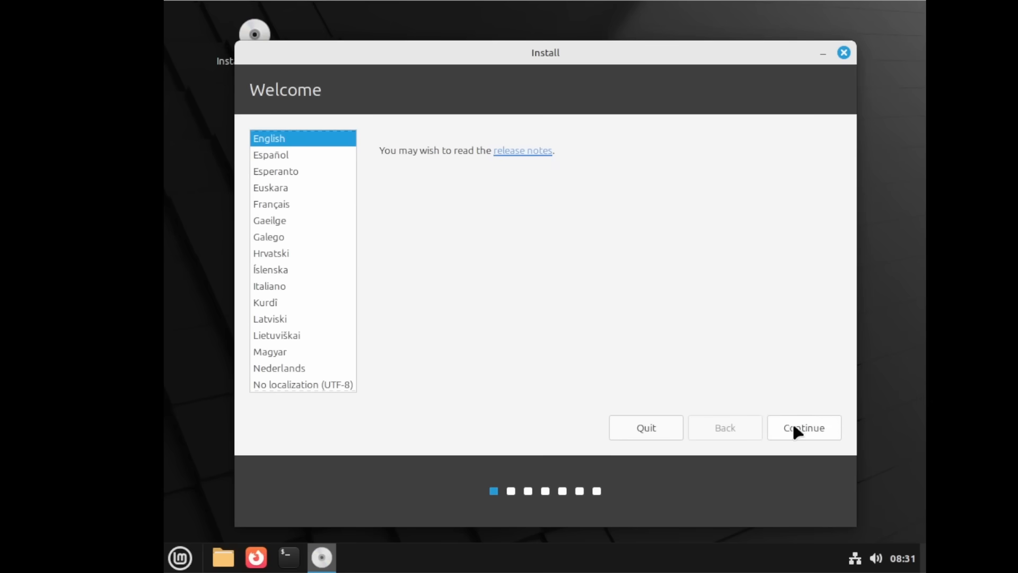
left_click(804, 427)
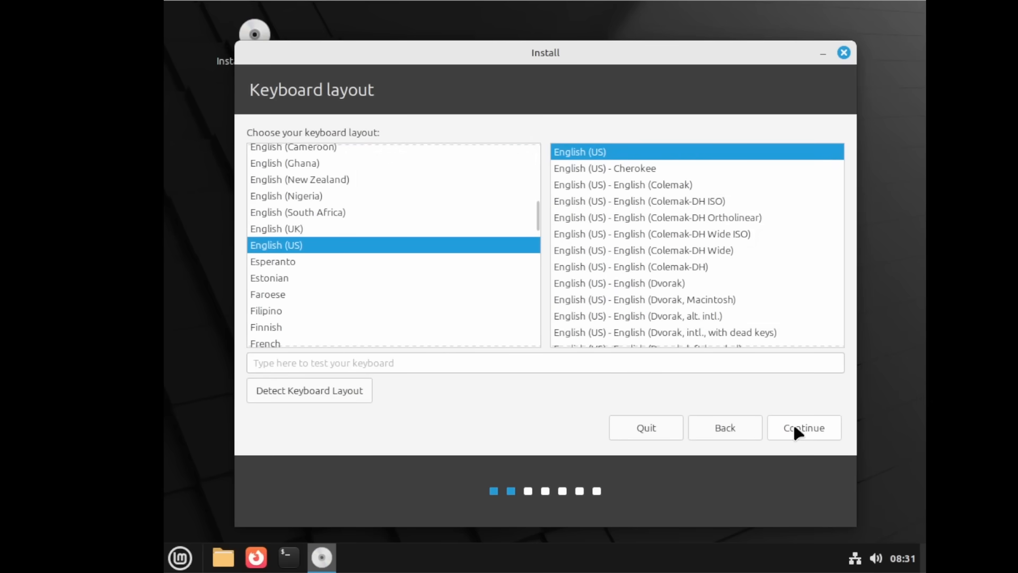
left_click(803, 427)
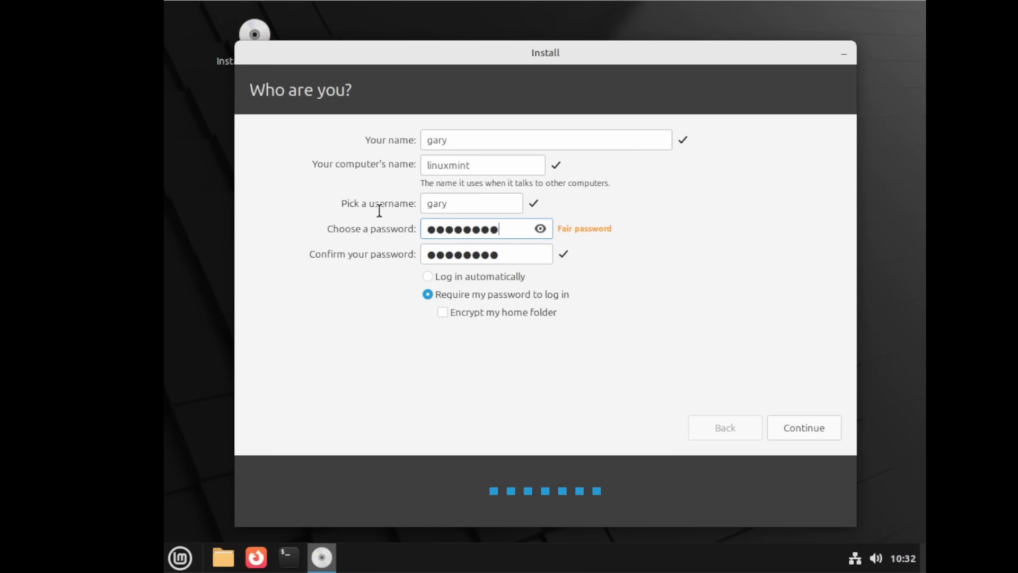
mouse_move(803, 428)
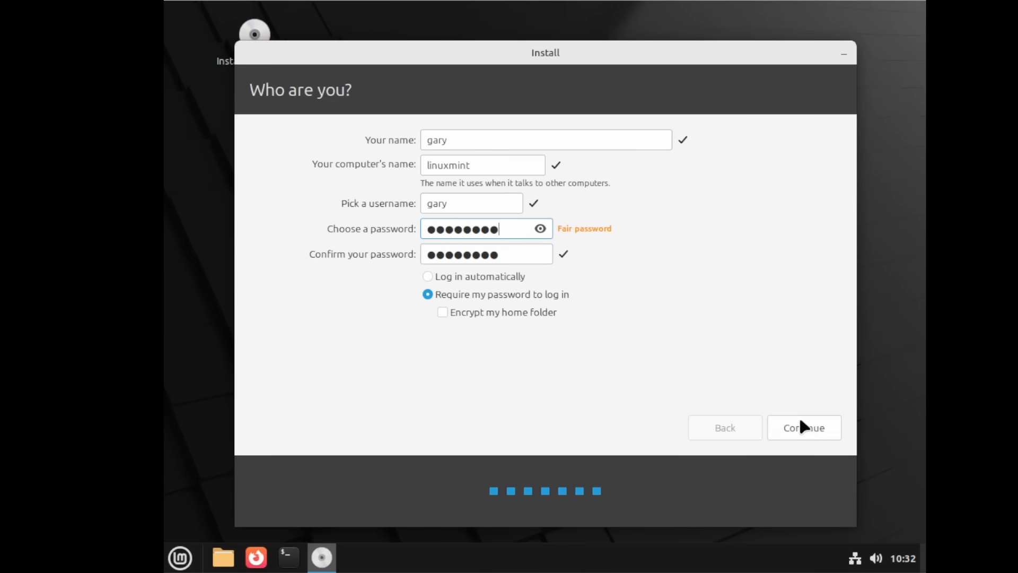
Step: Submit the 'Who are you' account details so the installer starts copying files
left_click(804, 428)
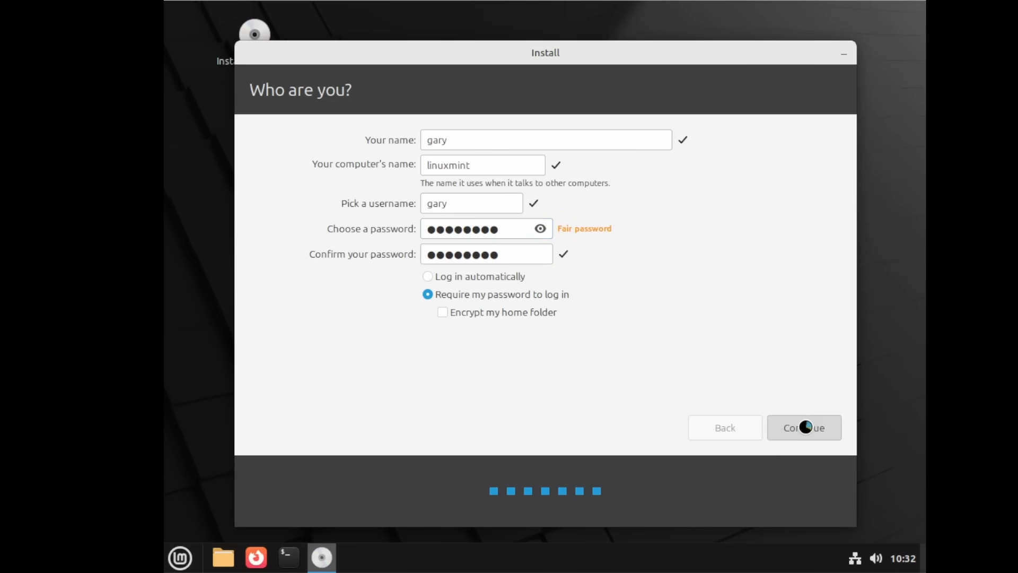
left_click(803, 427)
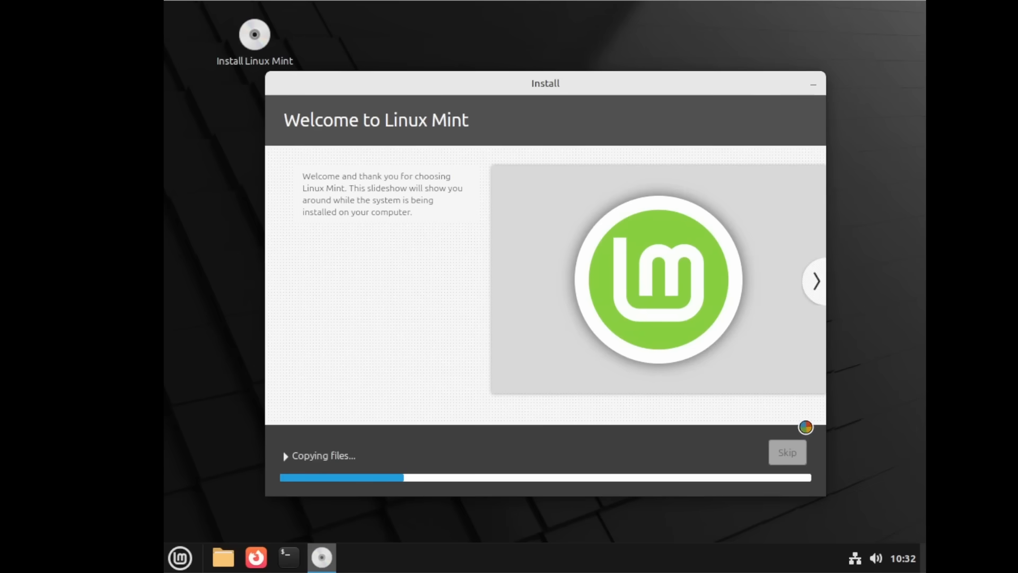